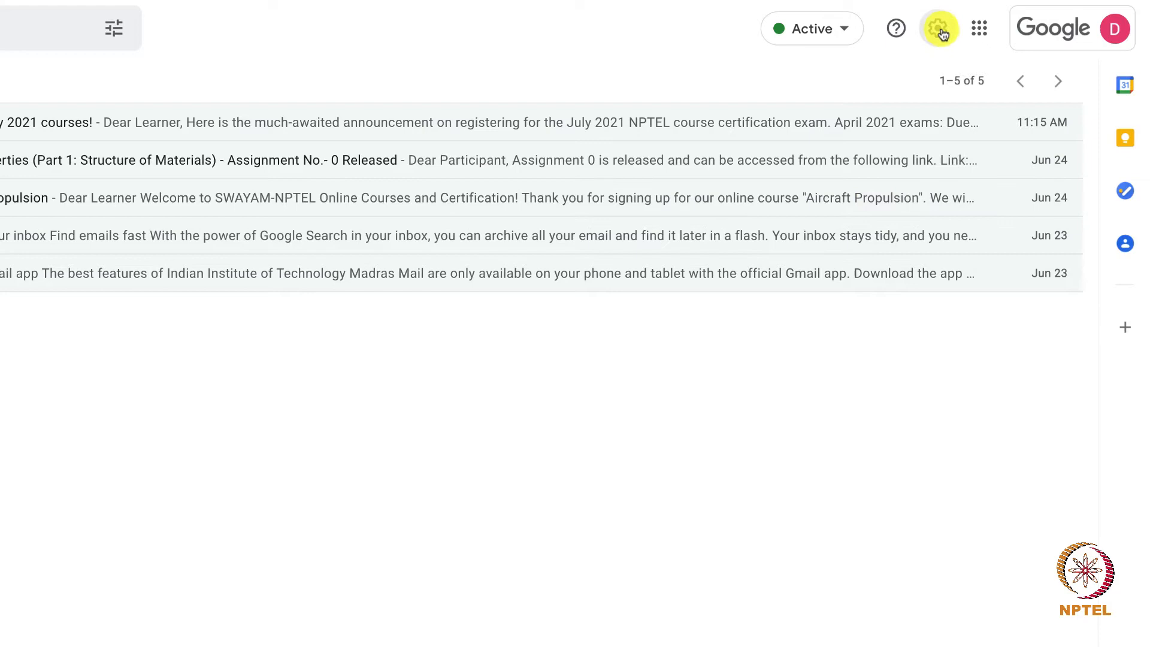
# Reach Gmail's full Settings page on the General tab via the gear's 'See all settings'
pyautogui.click(939, 27)
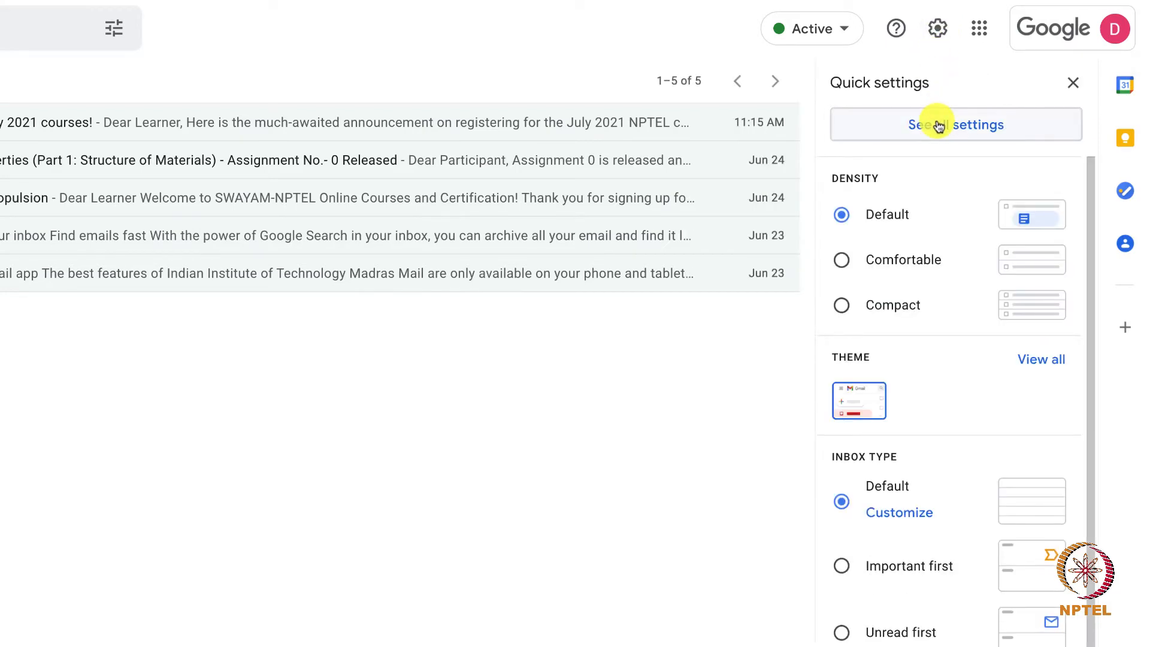
pyautogui.click(955, 123)
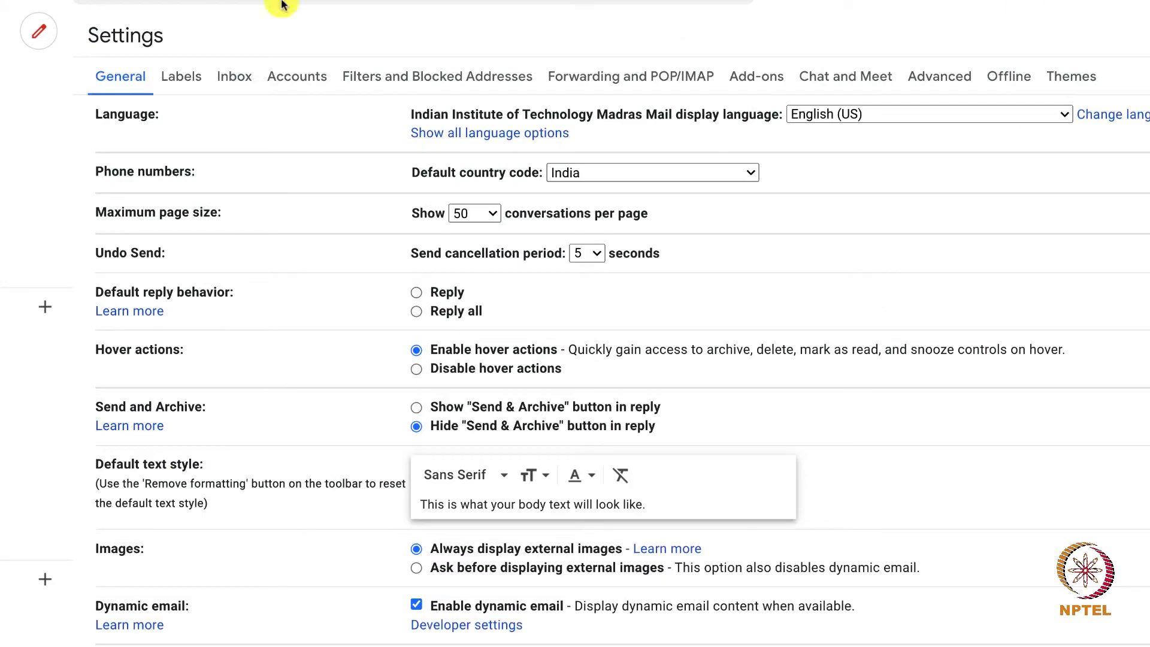
pyautogui.moveTo(362, 362)
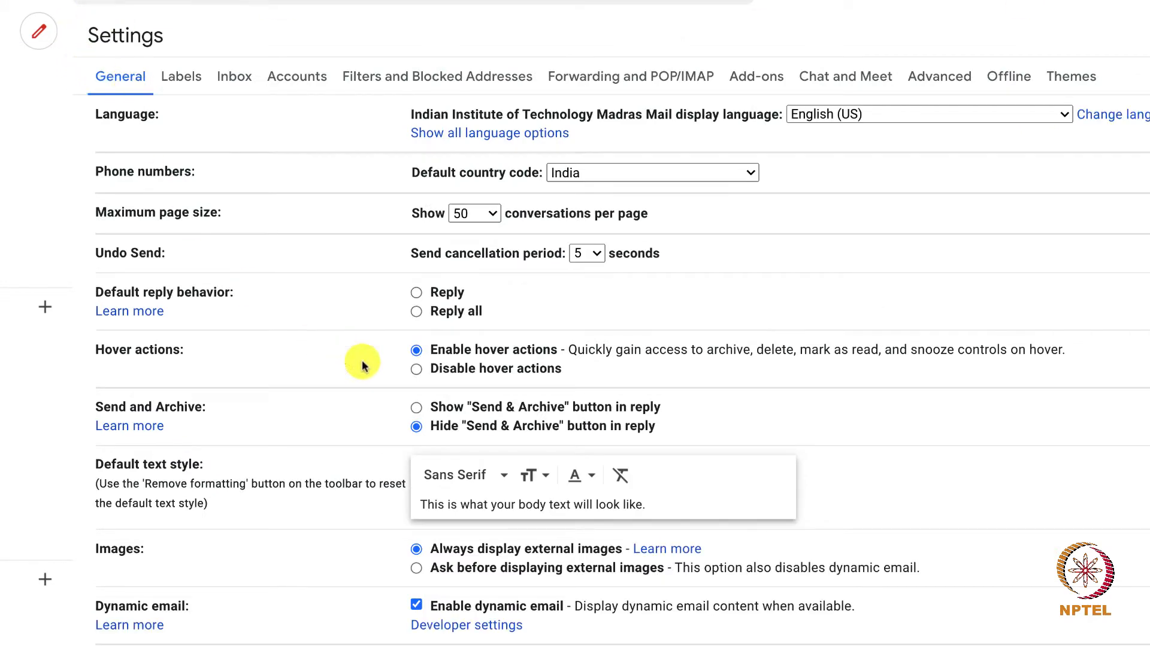
# Scroll the General settings down to the empty Signature section
pyautogui.scroll(-3)
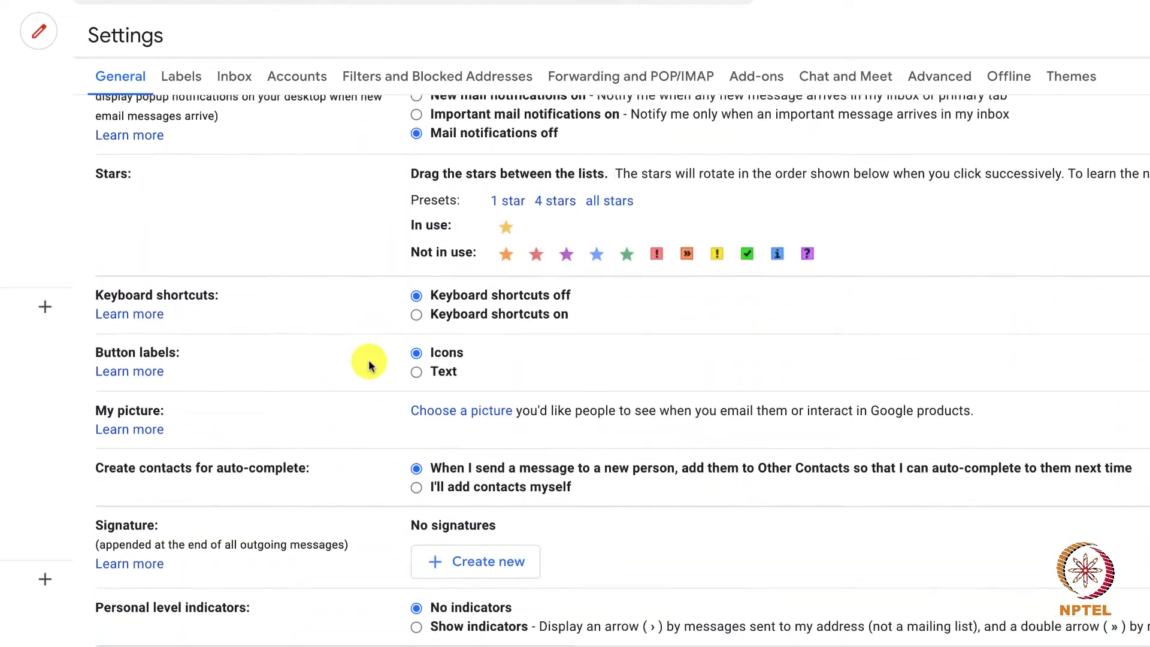
pyautogui.scroll(-3)
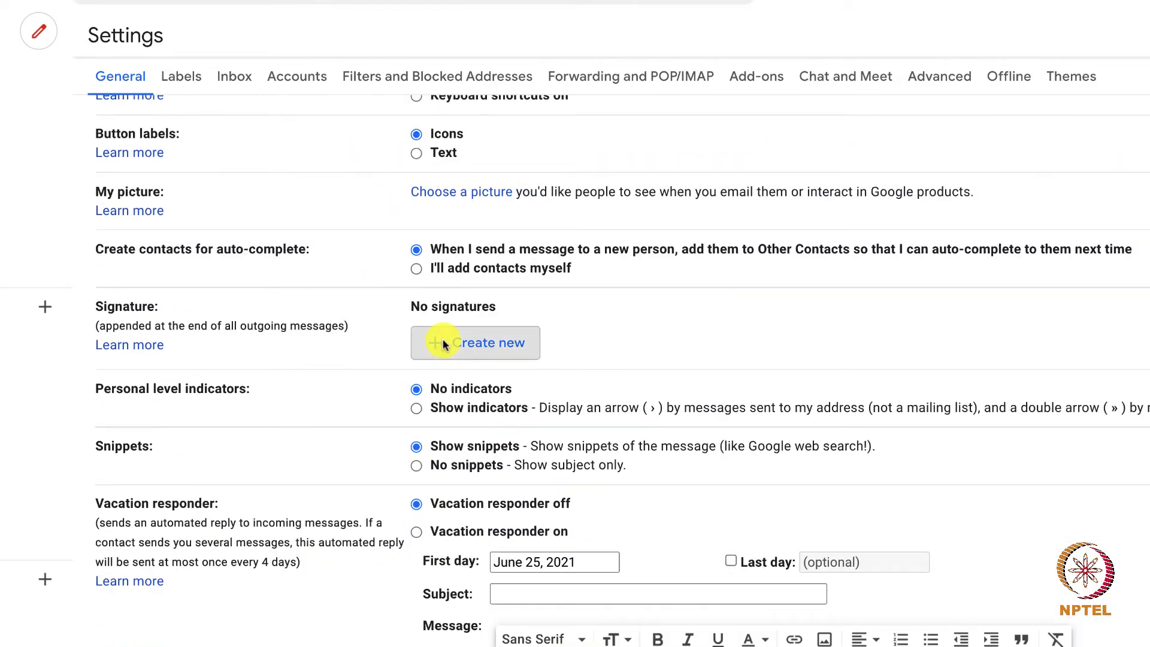
# Create a new signature named 'Digital SKill' with an empty text box
pyautogui.click(475, 343)
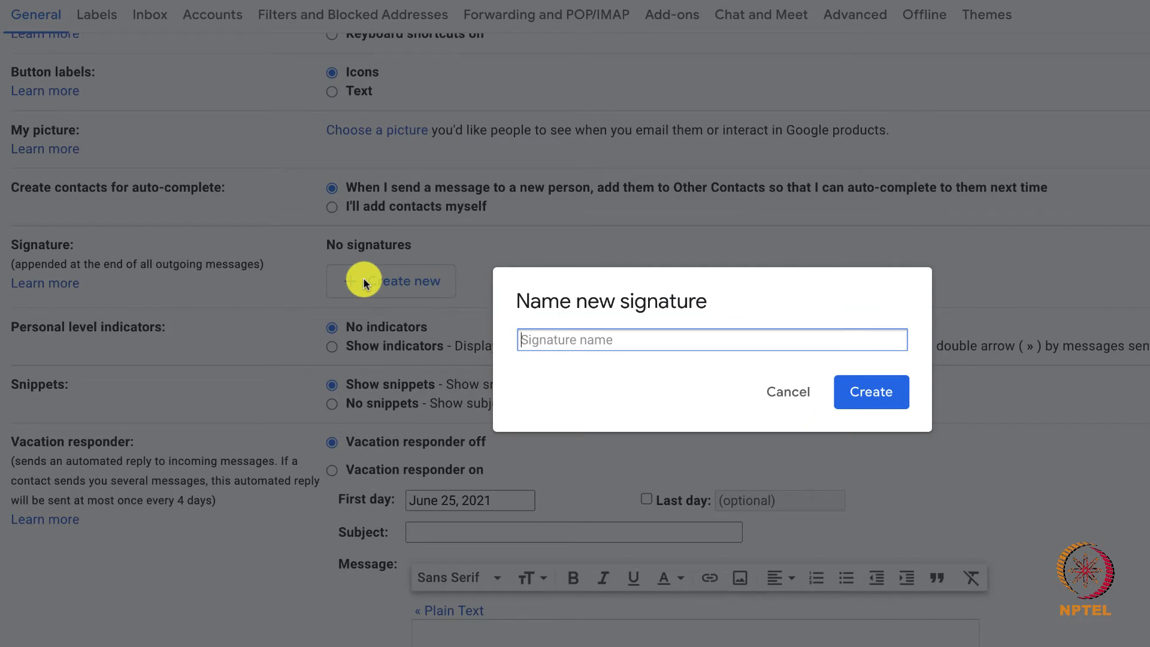
pyautogui.write('Di')
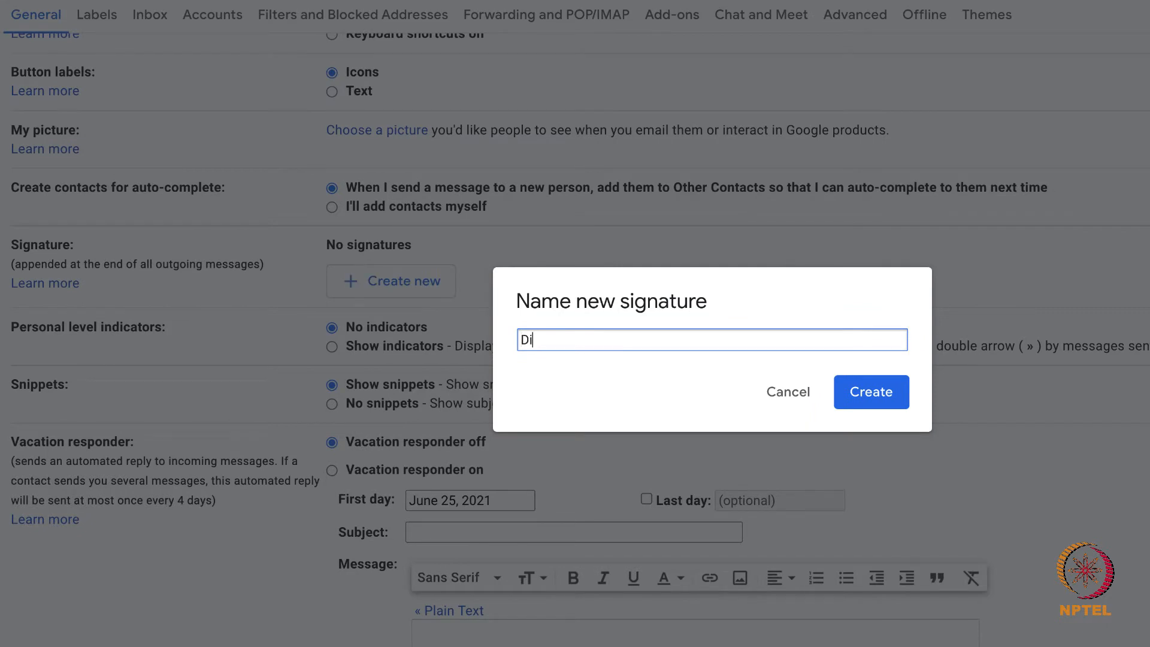
pyautogui.write('gital SKill')
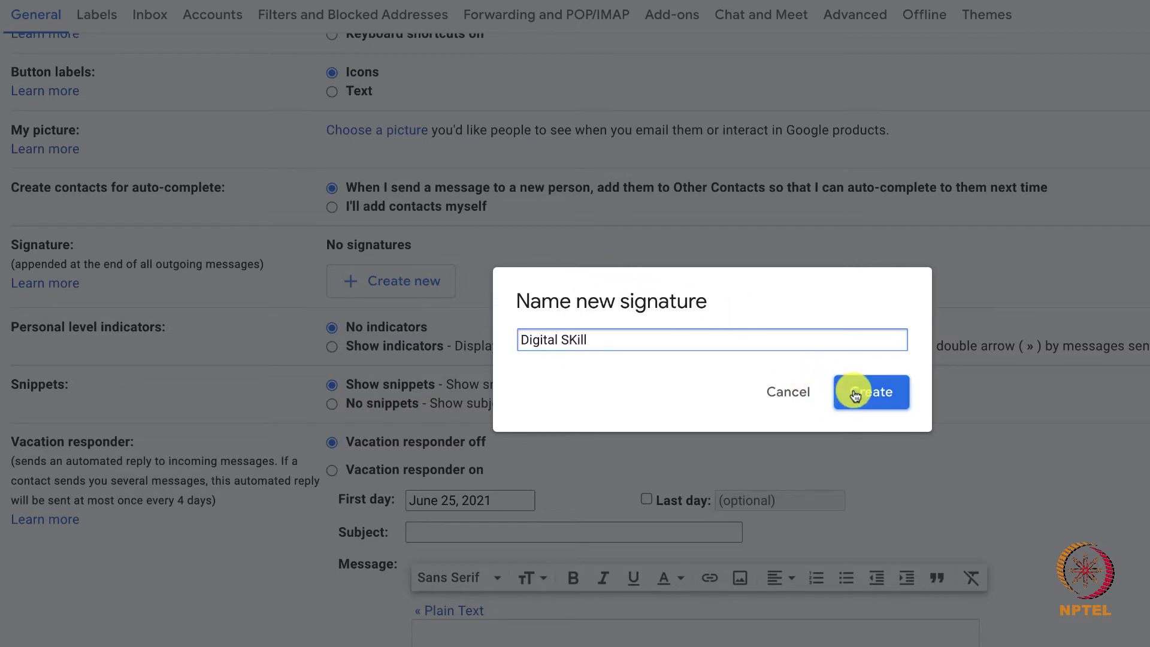
pyautogui.click(871, 392)
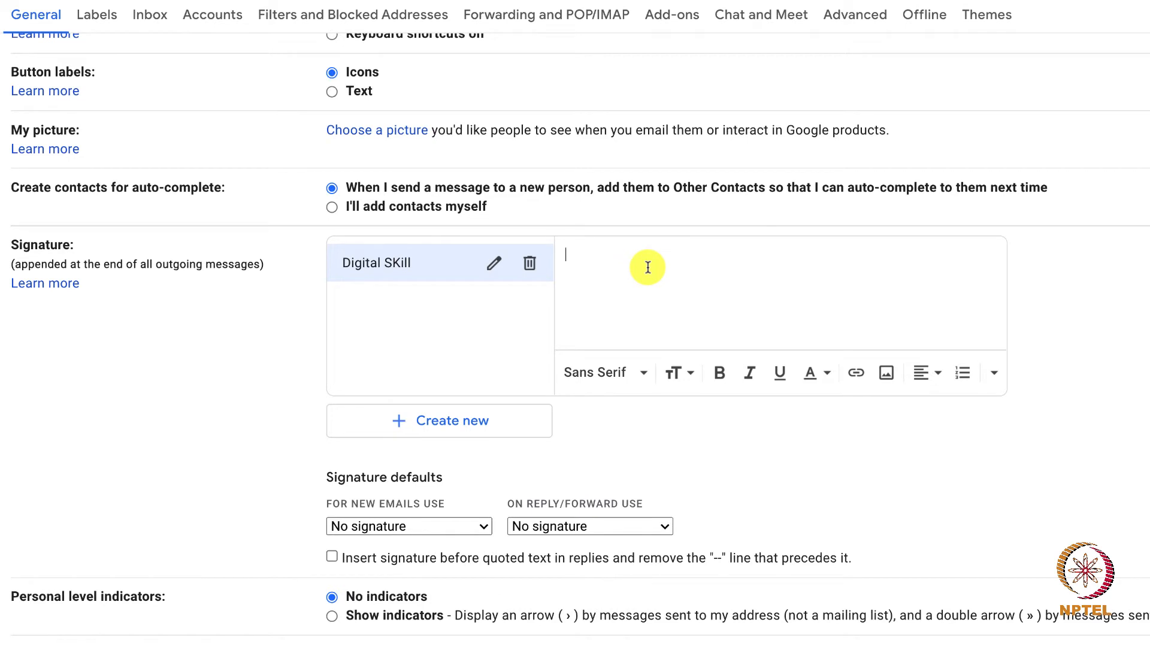
# Fill the Digital SKill signature with two lines, 'Xxxx' and 'Yyyy'
pyautogui.write('Xxxx')
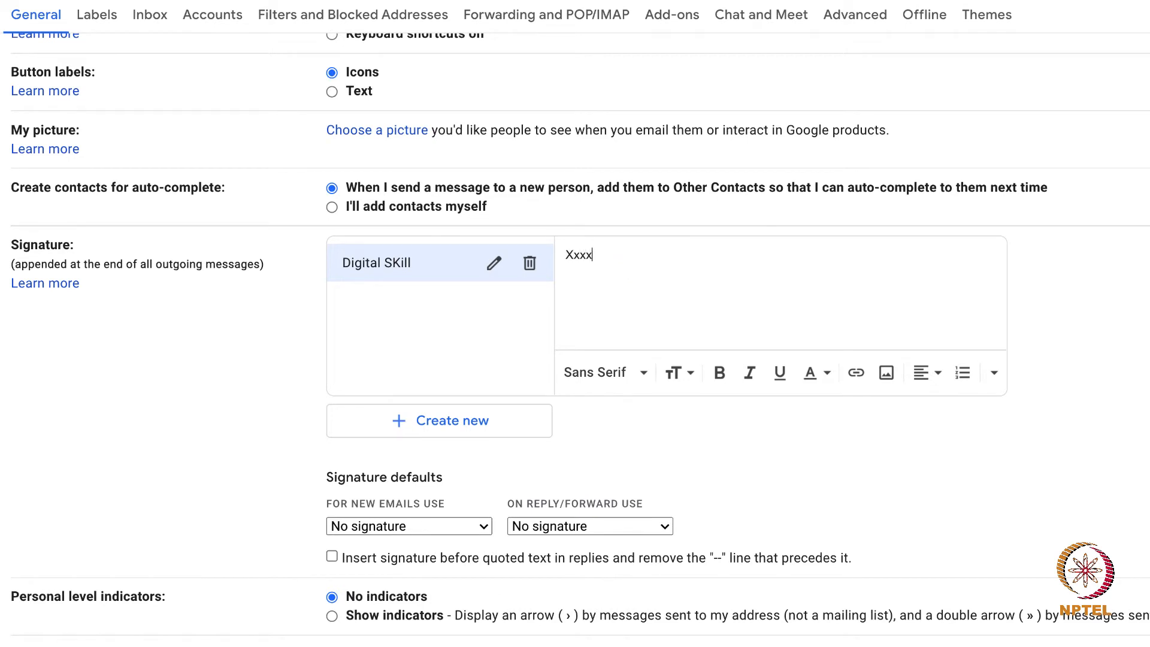
pyautogui.write('Yyyy')
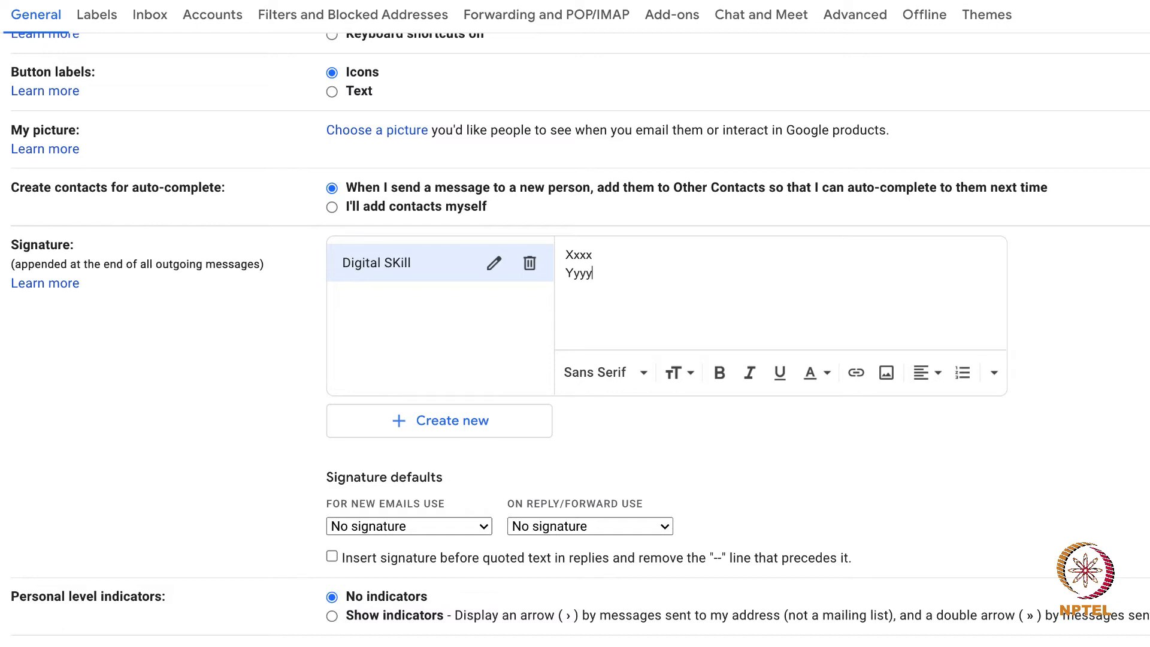
pyautogui.scroll(3)
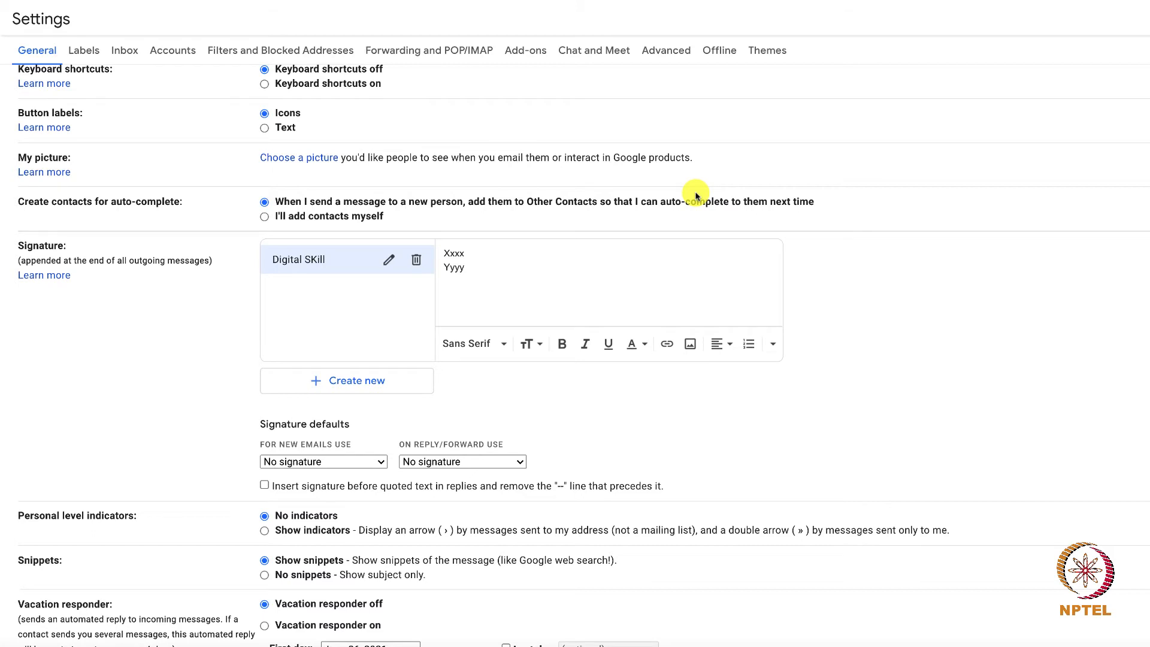
pyautogui.moveTo(286, 409)
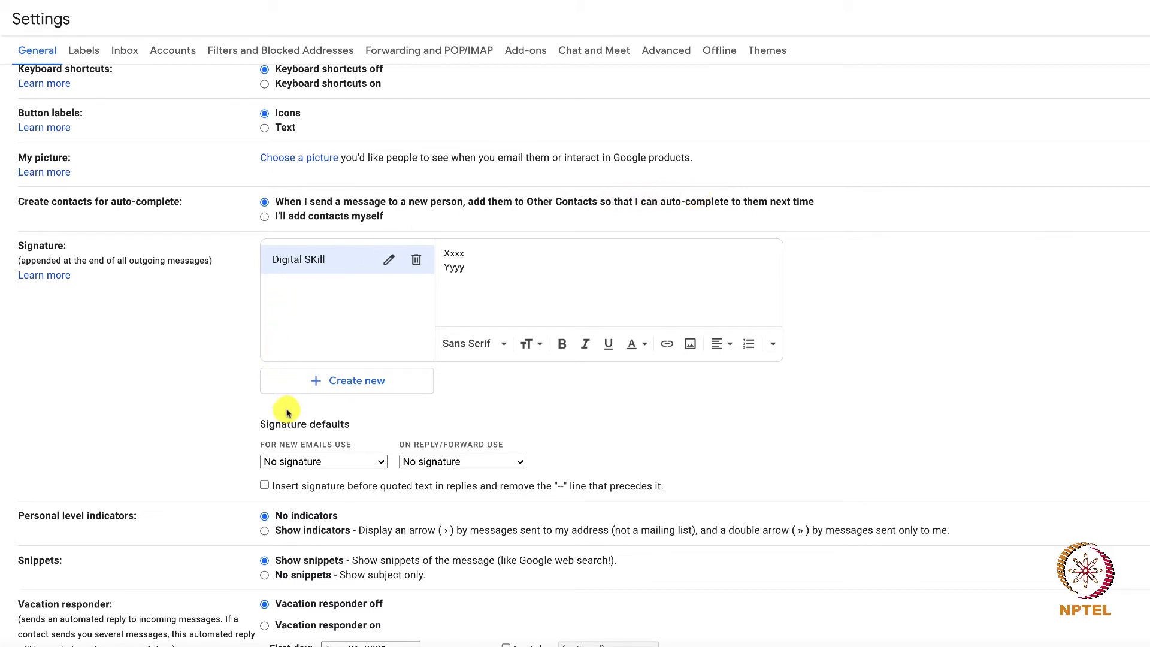
pyautogui.moveTo(355, 421)
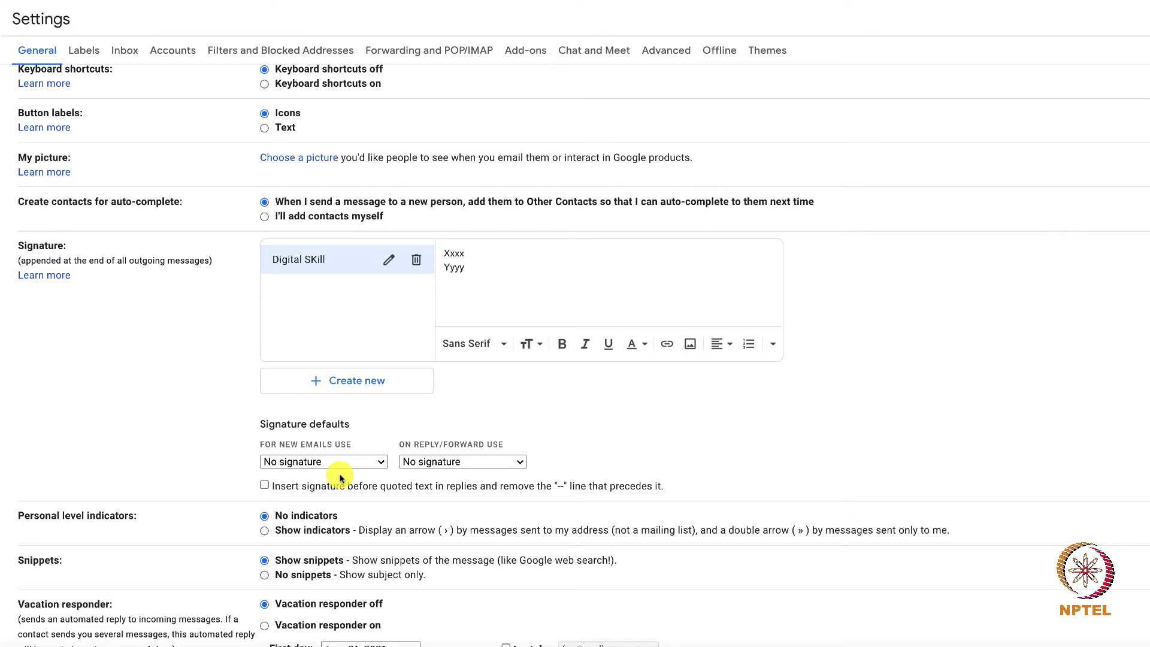
# Set Digital SKill as the default signature for new emails and for replies/forwards
pyautogui.click(323, 461)
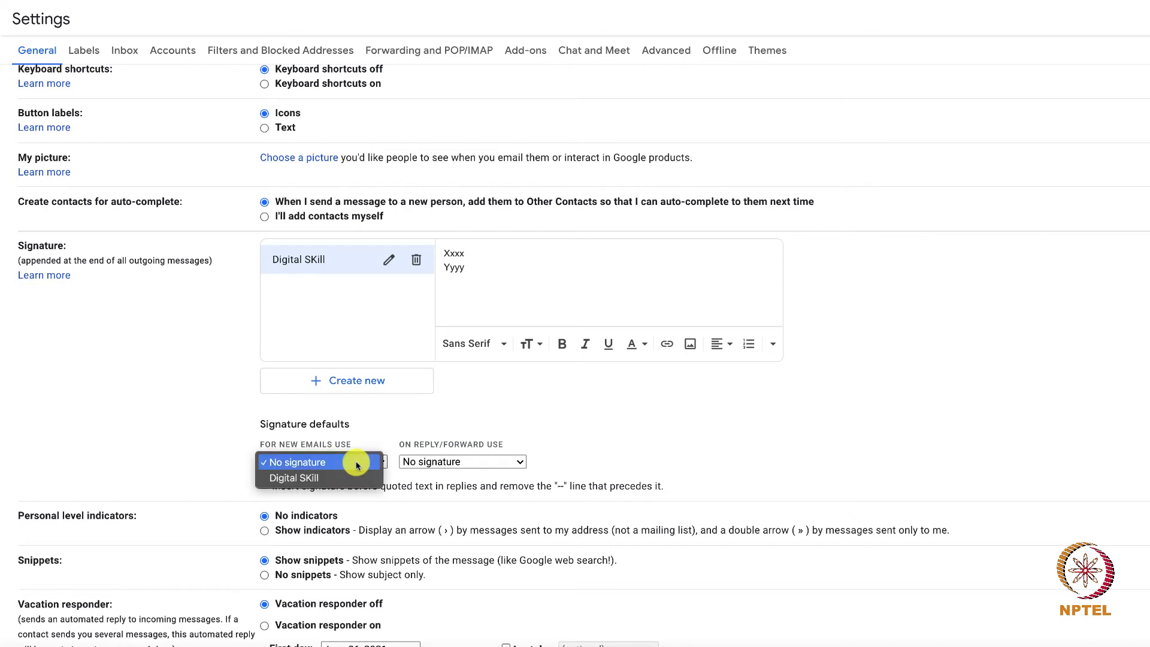
pyautogui.click(295, 478)
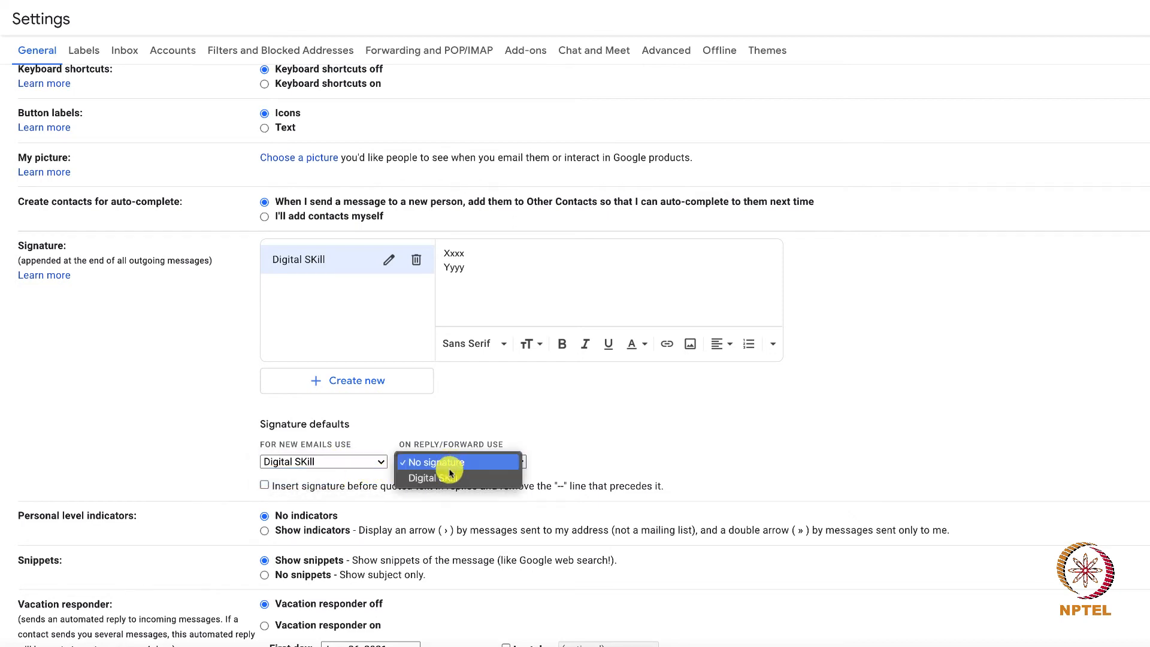
pyautogui.click(420, 478)
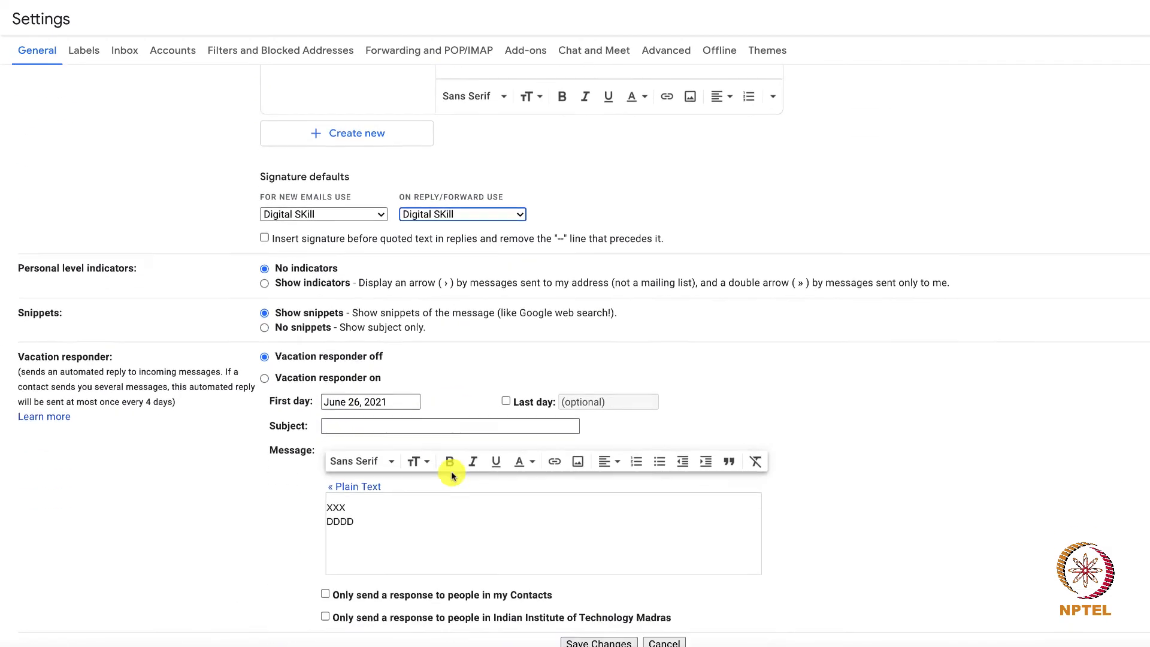
# Save the signature settings and compose a new message showing the Digital SKill signature
pyautogui.click(598, 642)
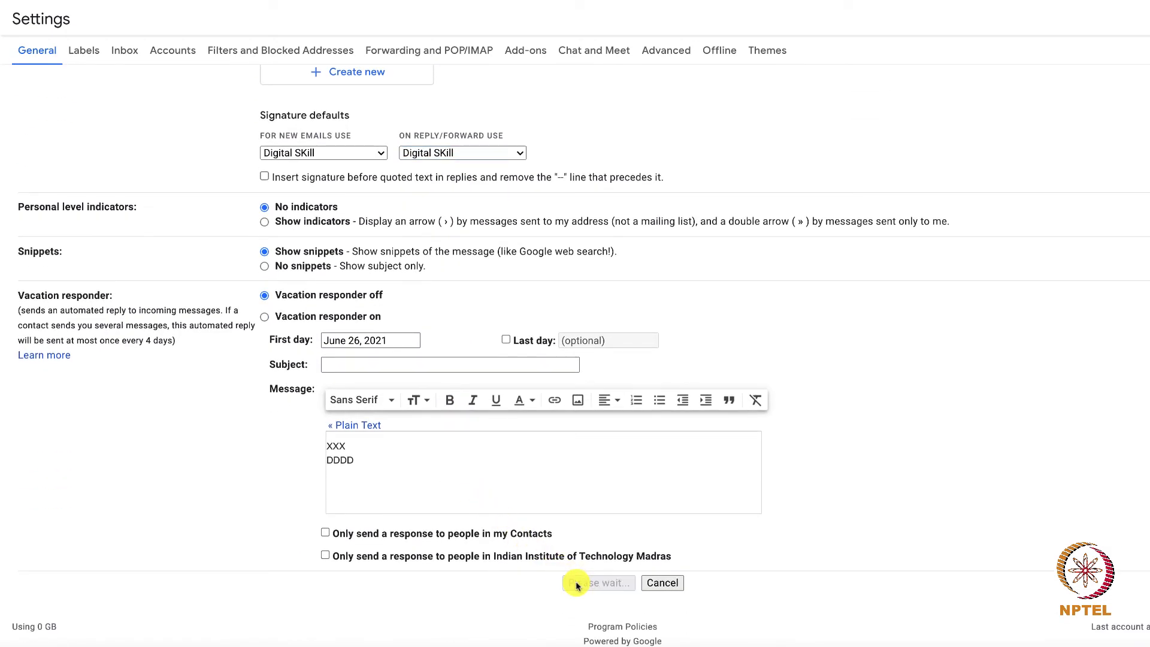
pyautogui.click(598, 582)
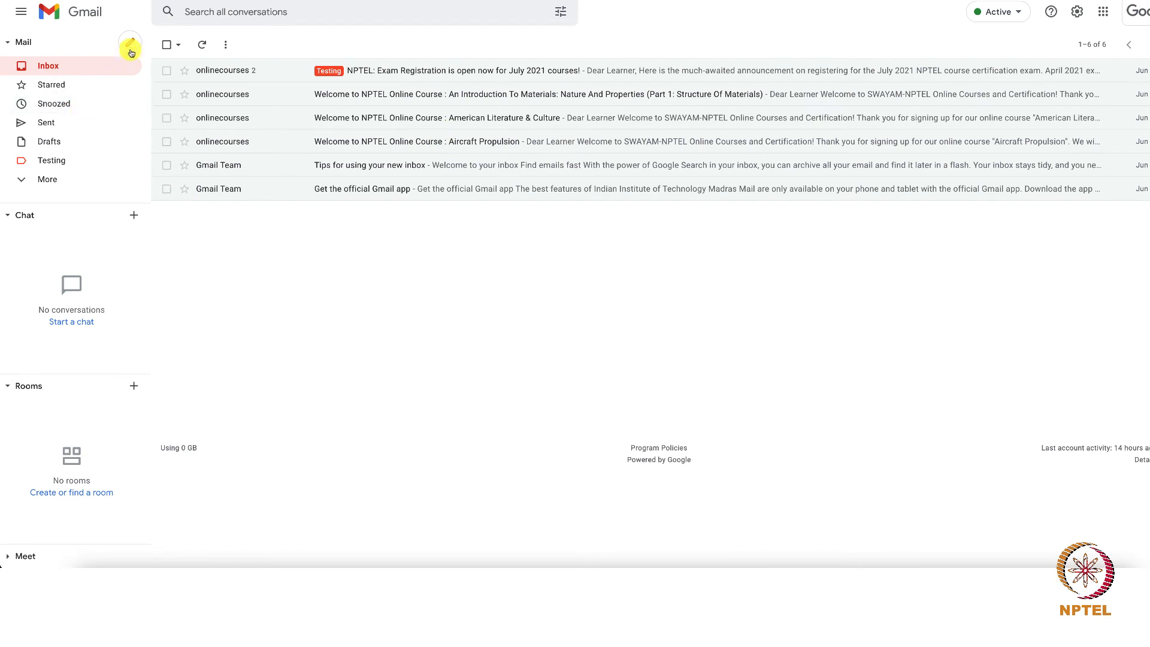
pyautogui.click(130, 43)
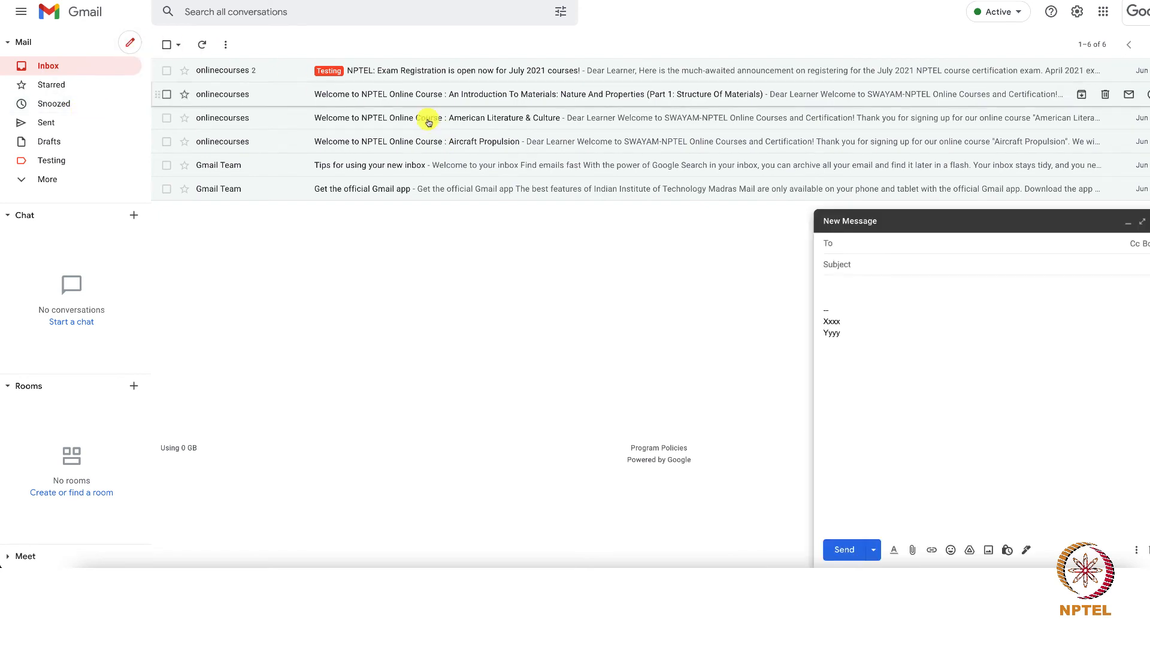